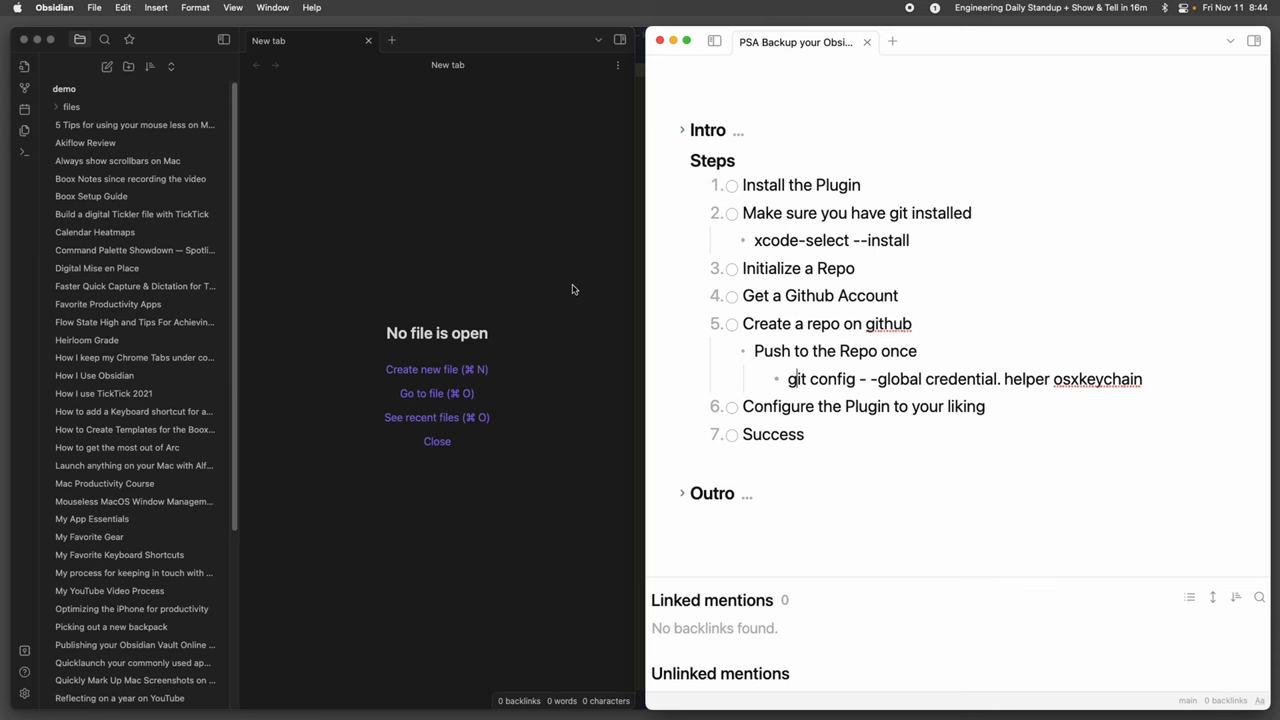
- Reveal the Obsidian application menu that contains Preferences
scroll(down, 3)
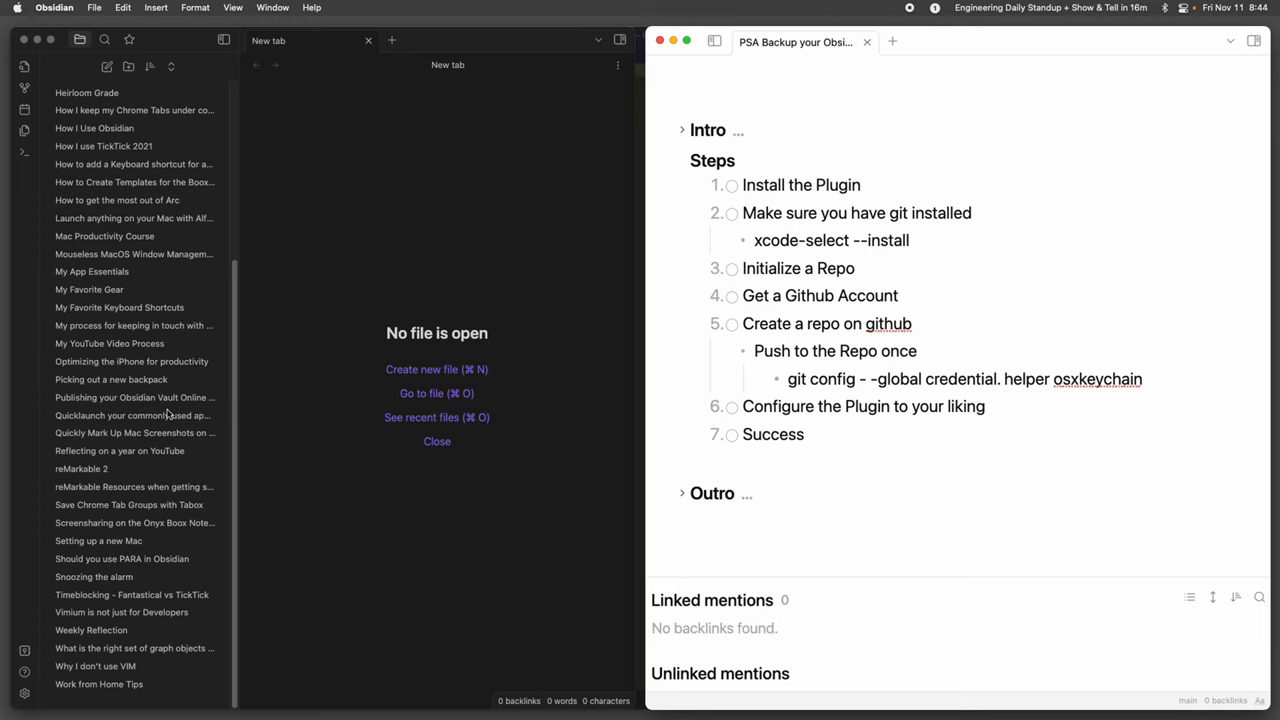
click(54, 8)
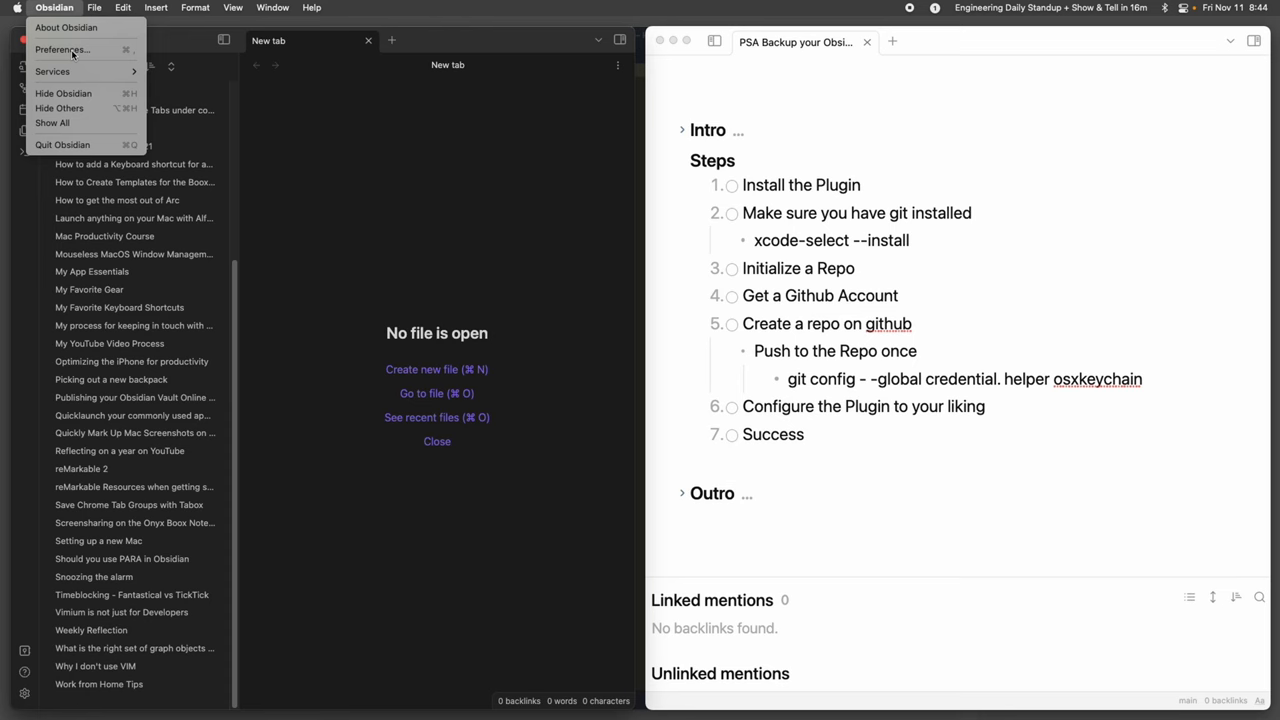
- Install and enable the Obsidian Git community plugin, then leave the settings
click(64, 48)
text(git)
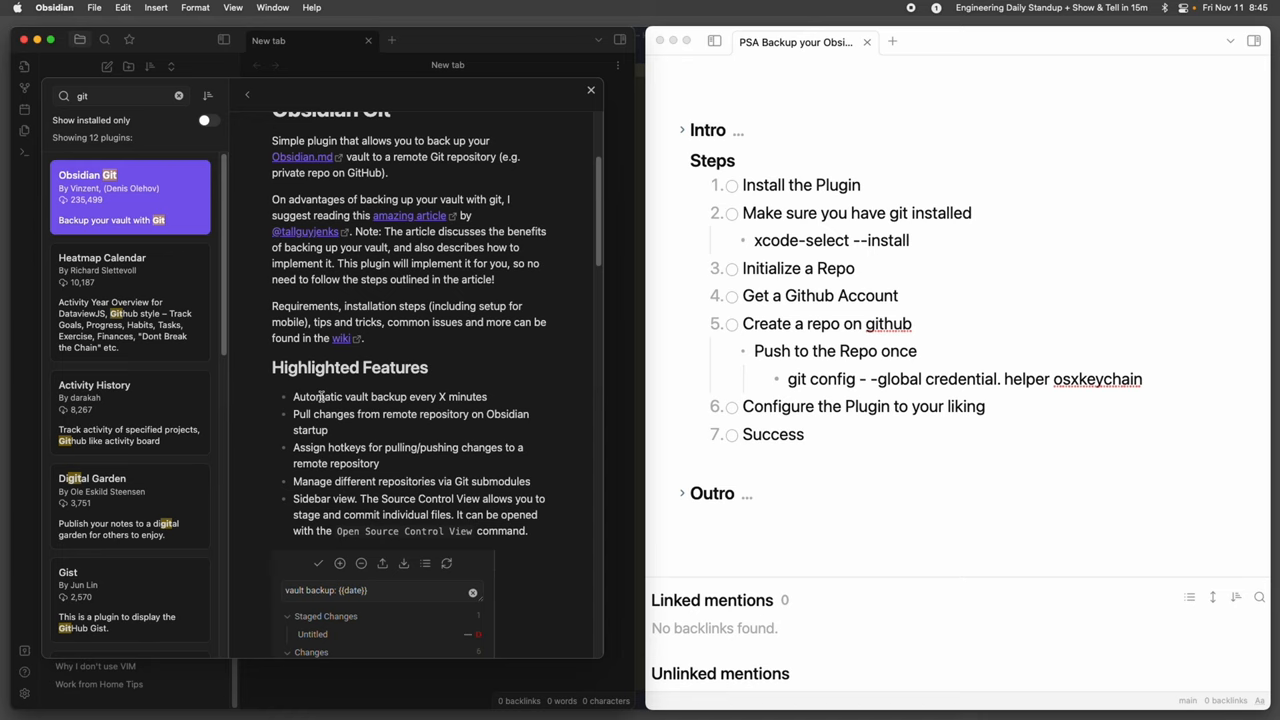
click(130, 198)
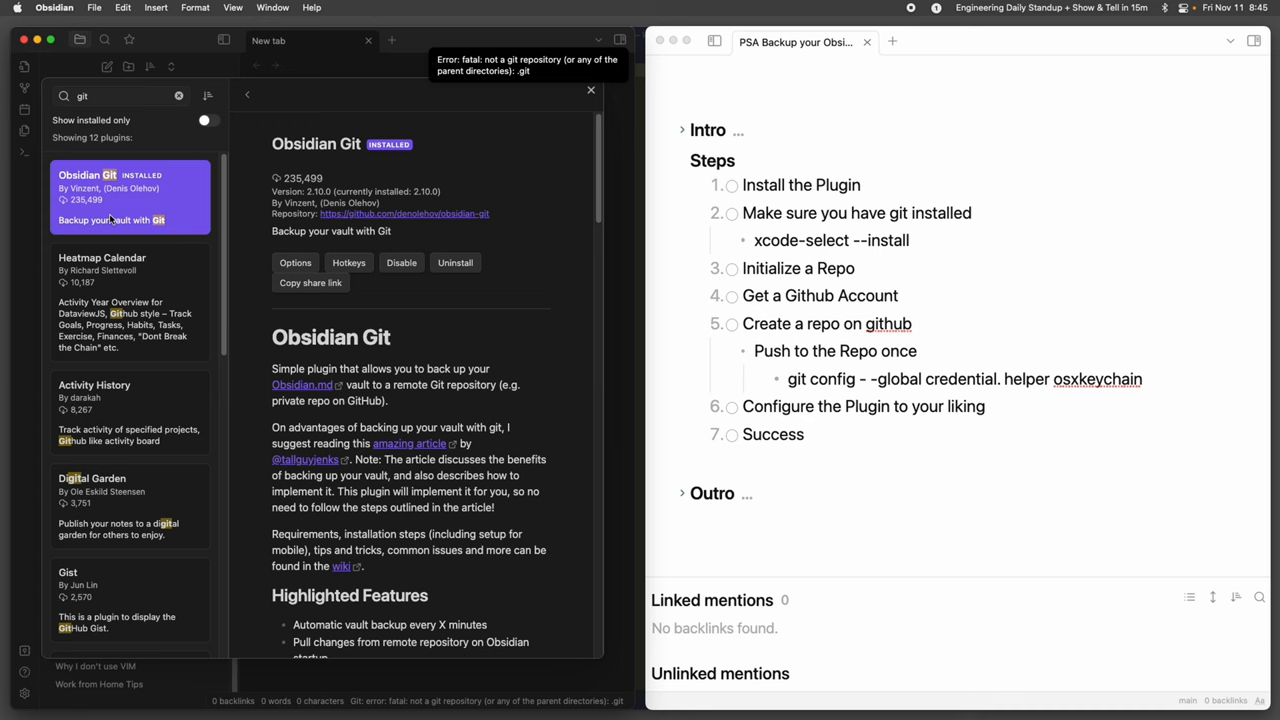
click(296, 262)
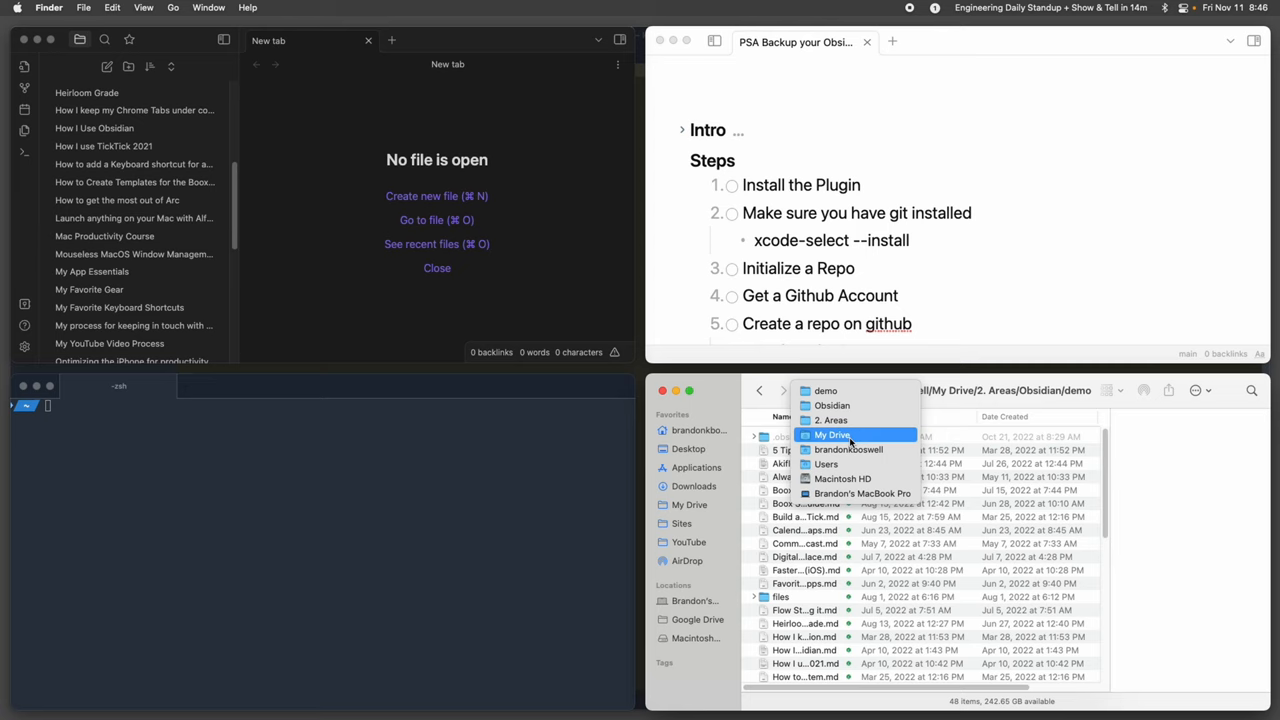
- Locate the demo vault folder and return to the iTerm2 shell inside it
click(832, 434)
text(which git)
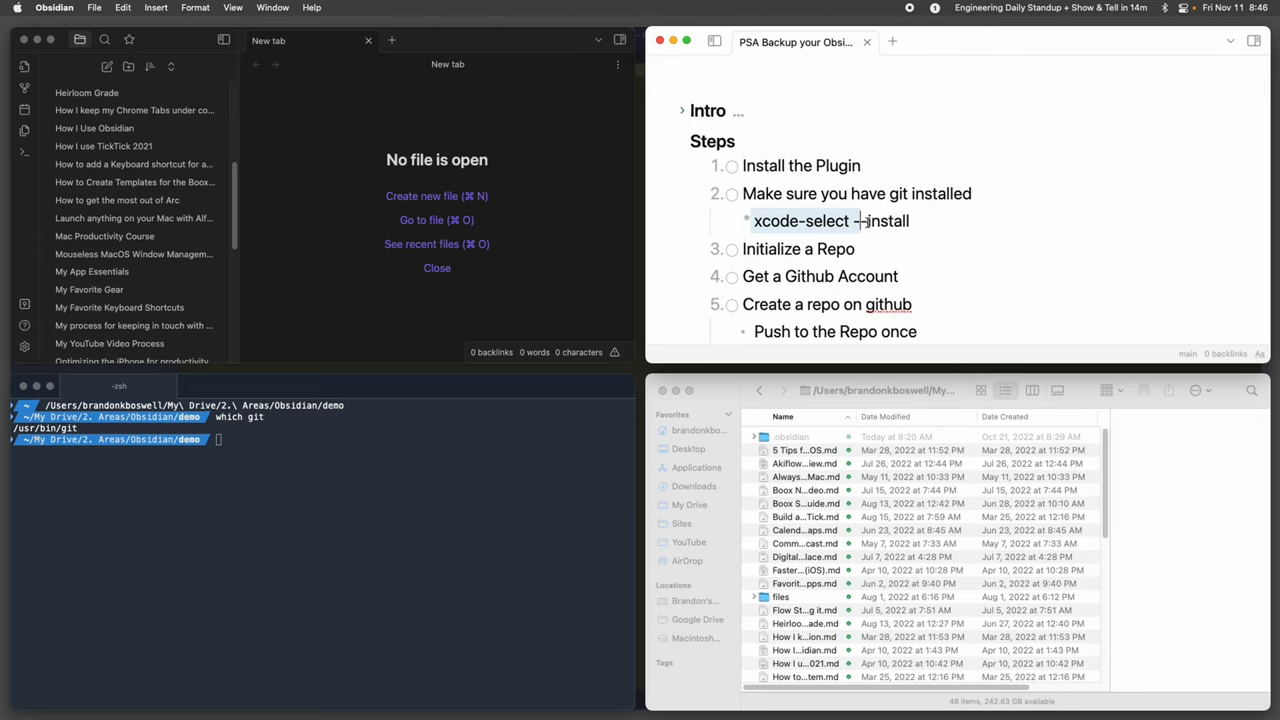
click(346, 578)
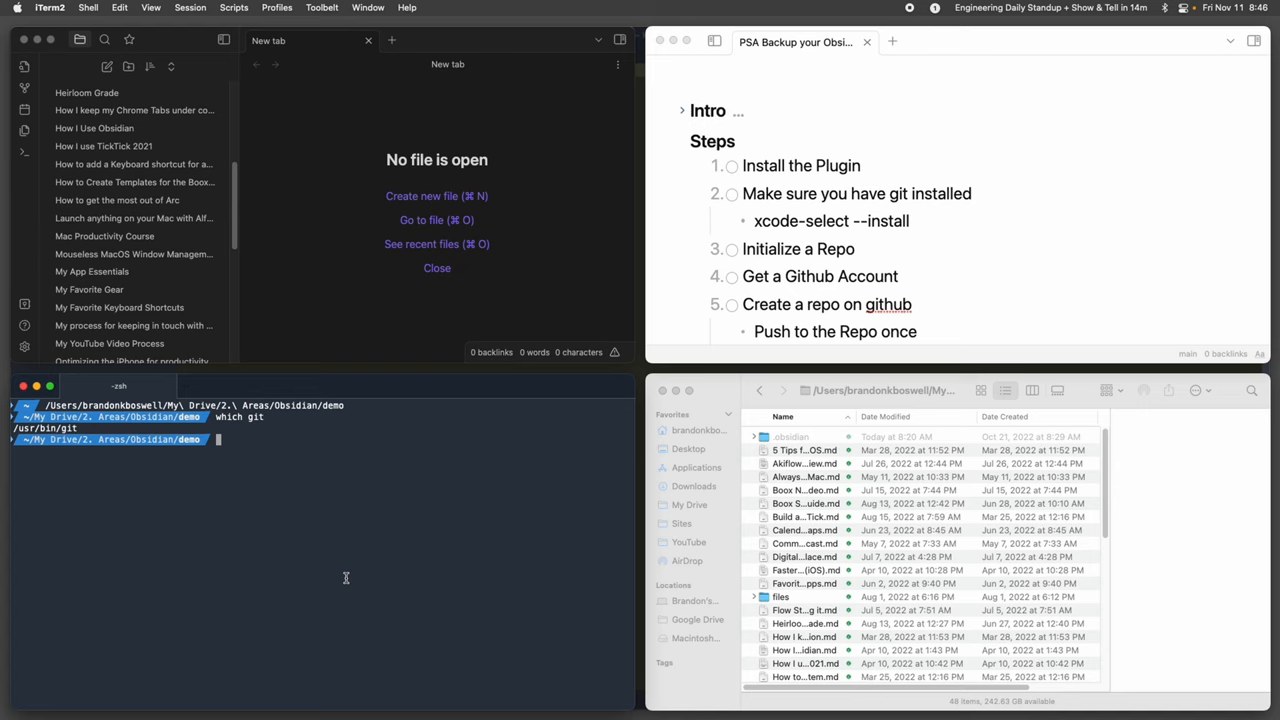
mouse_move(388, 540)
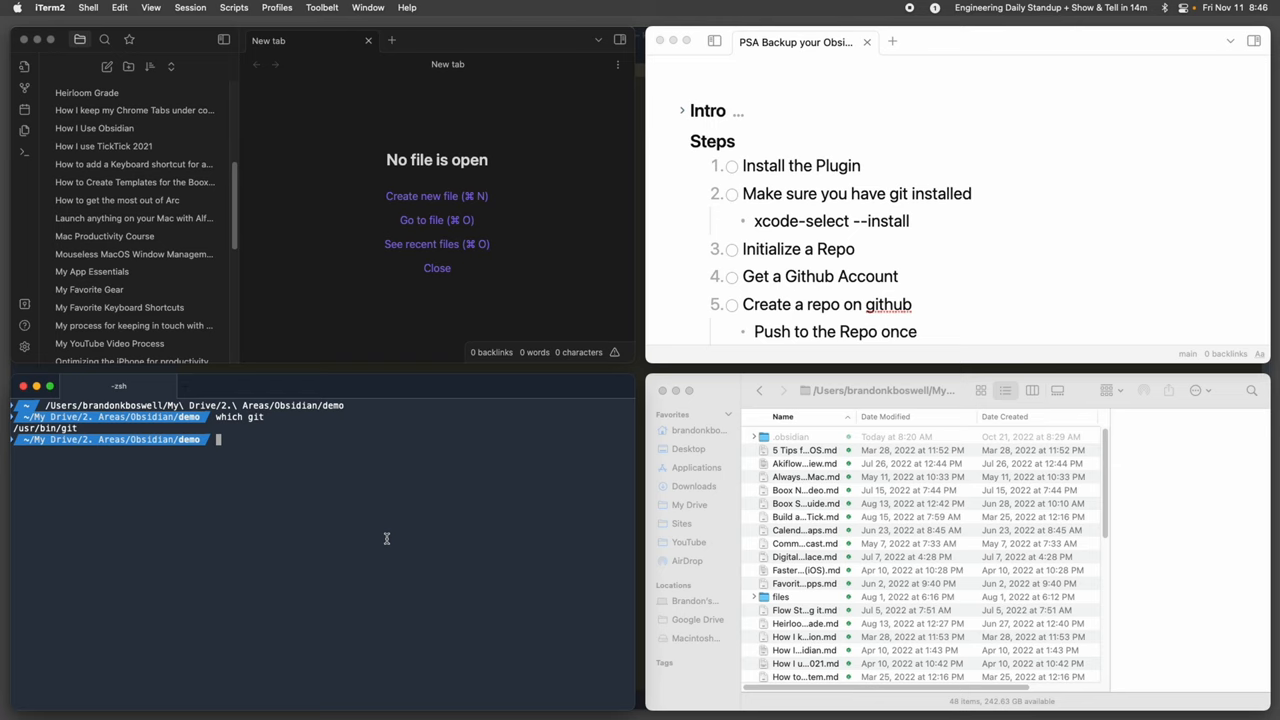
- Run 'git status' then 'git init' to create the vault's .git folder
text(git status)
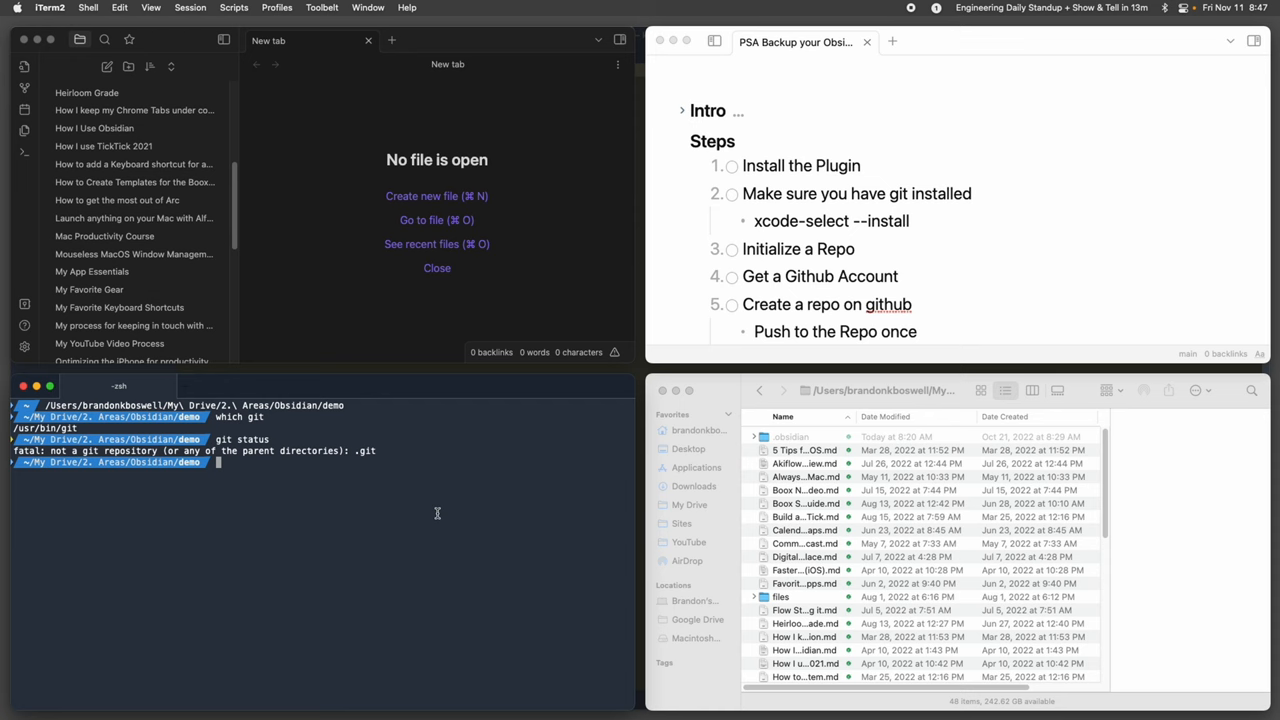
text(git init)
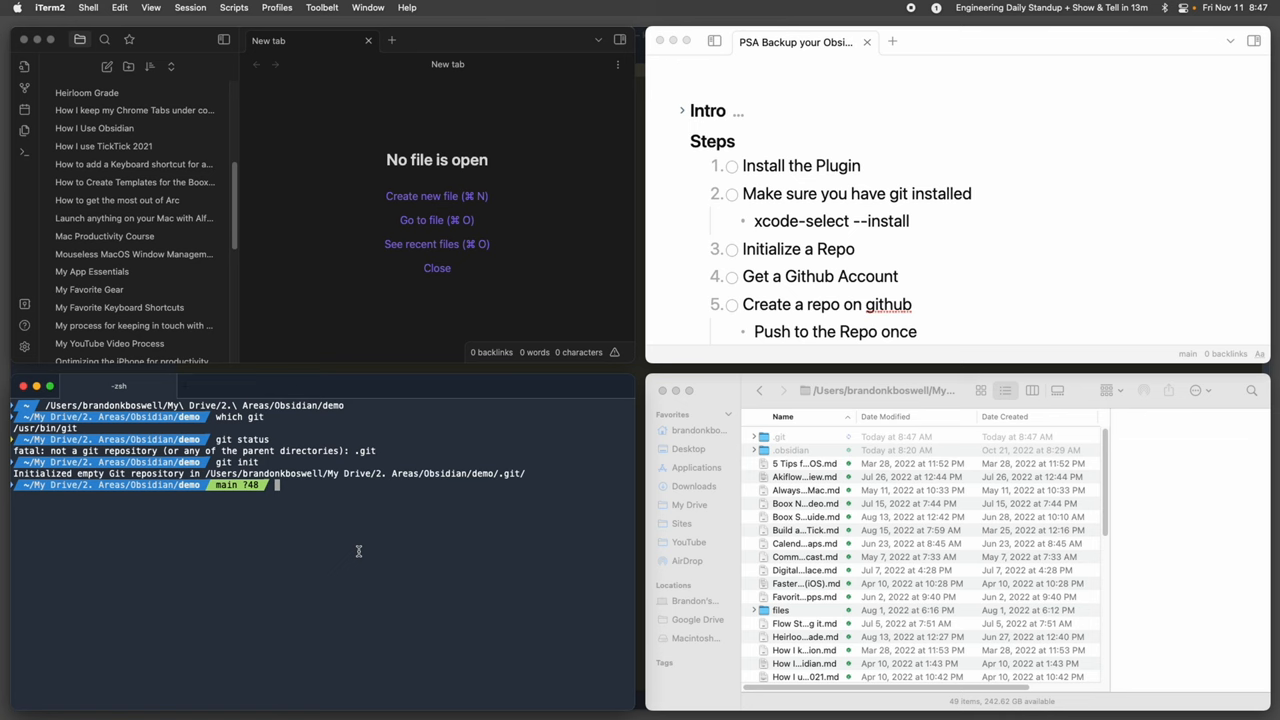
click(780, 436)
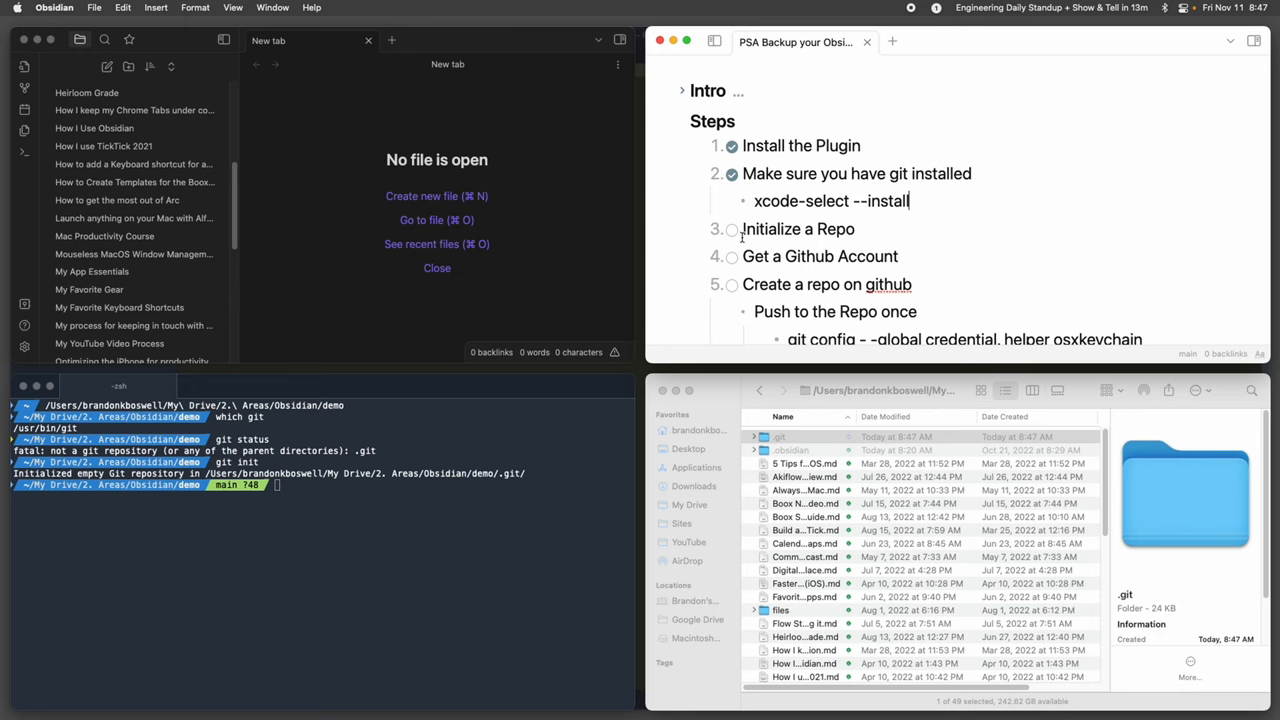
click(732, 228)
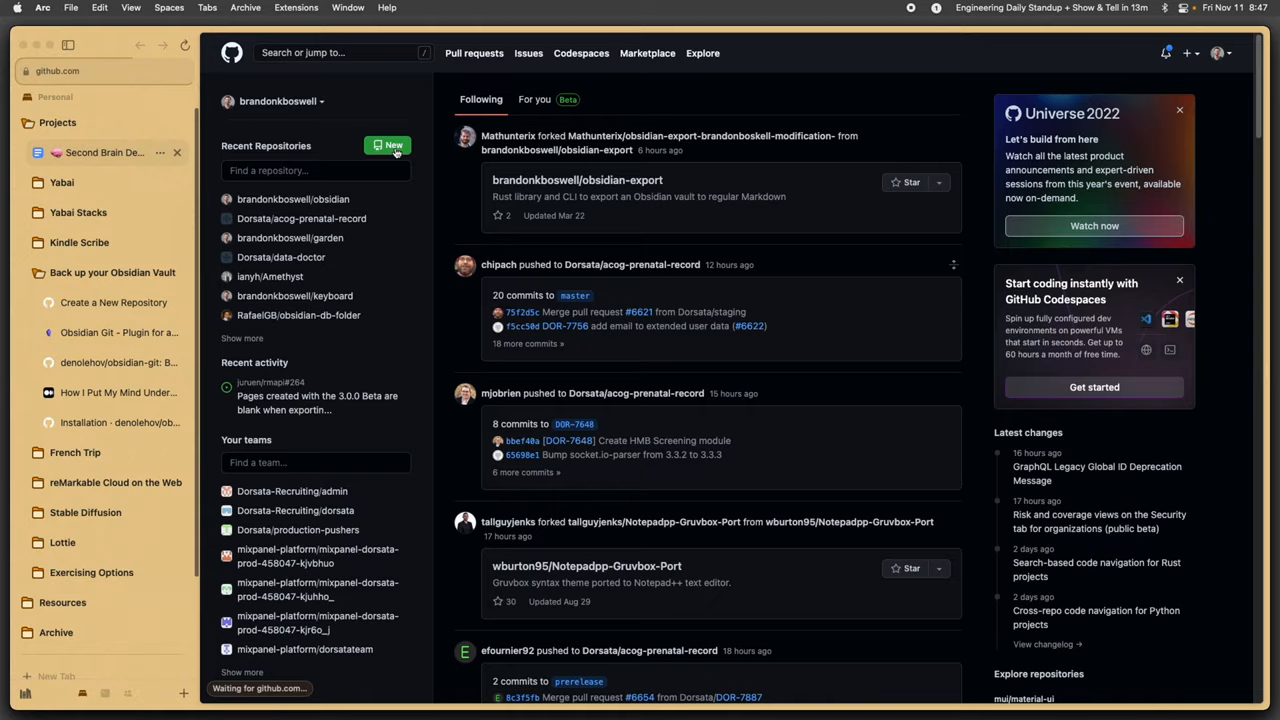
- Create a new private GitHub repository named demo_vault
click(388, 146)
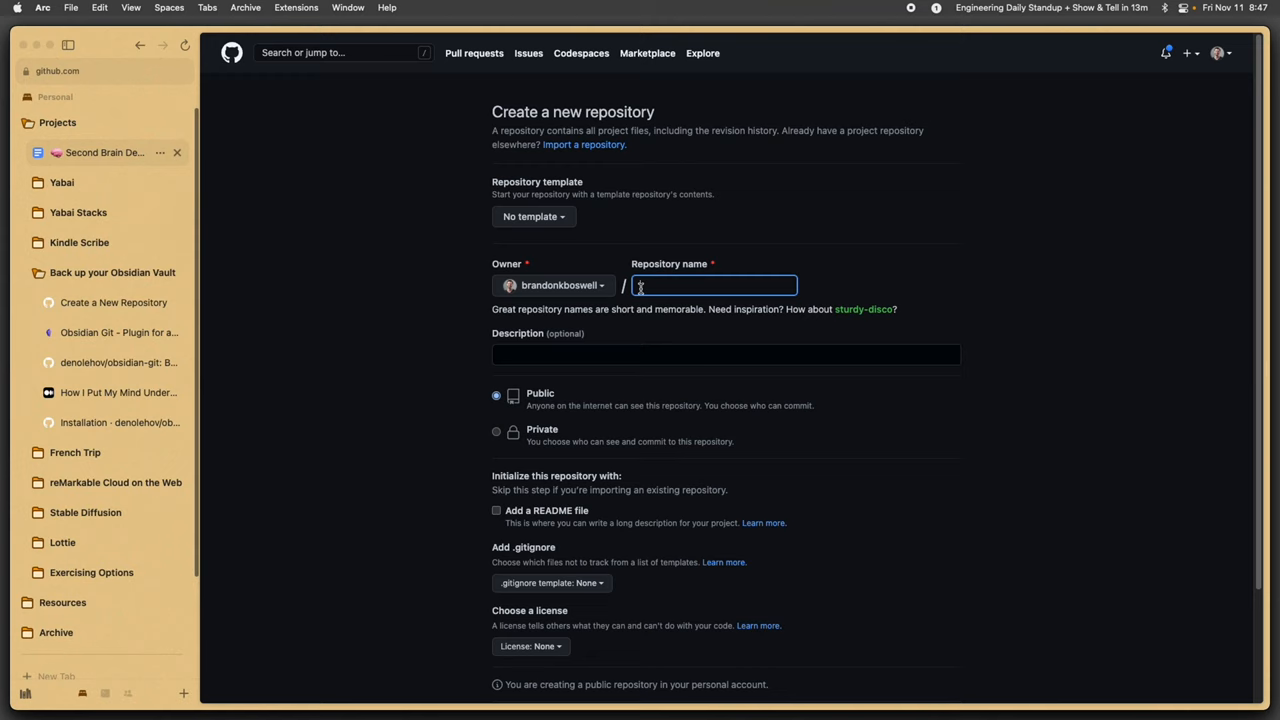
click(496, 432)
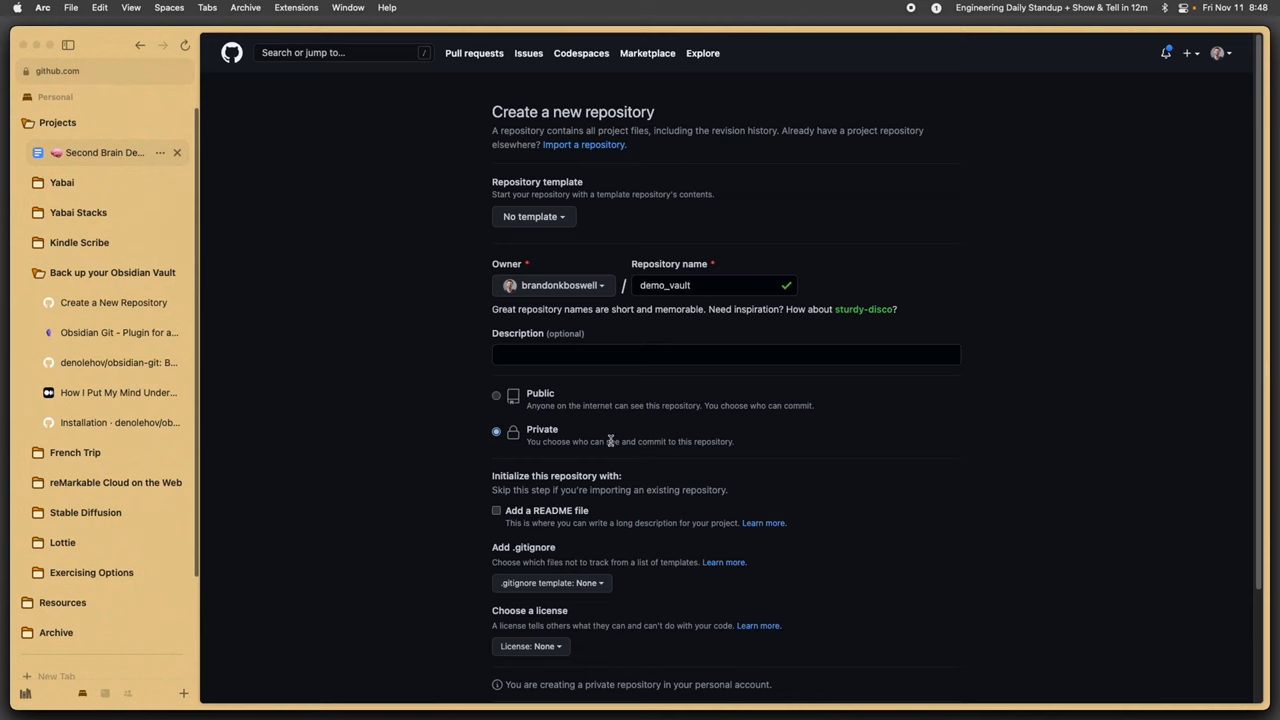
scroll(down, 3)
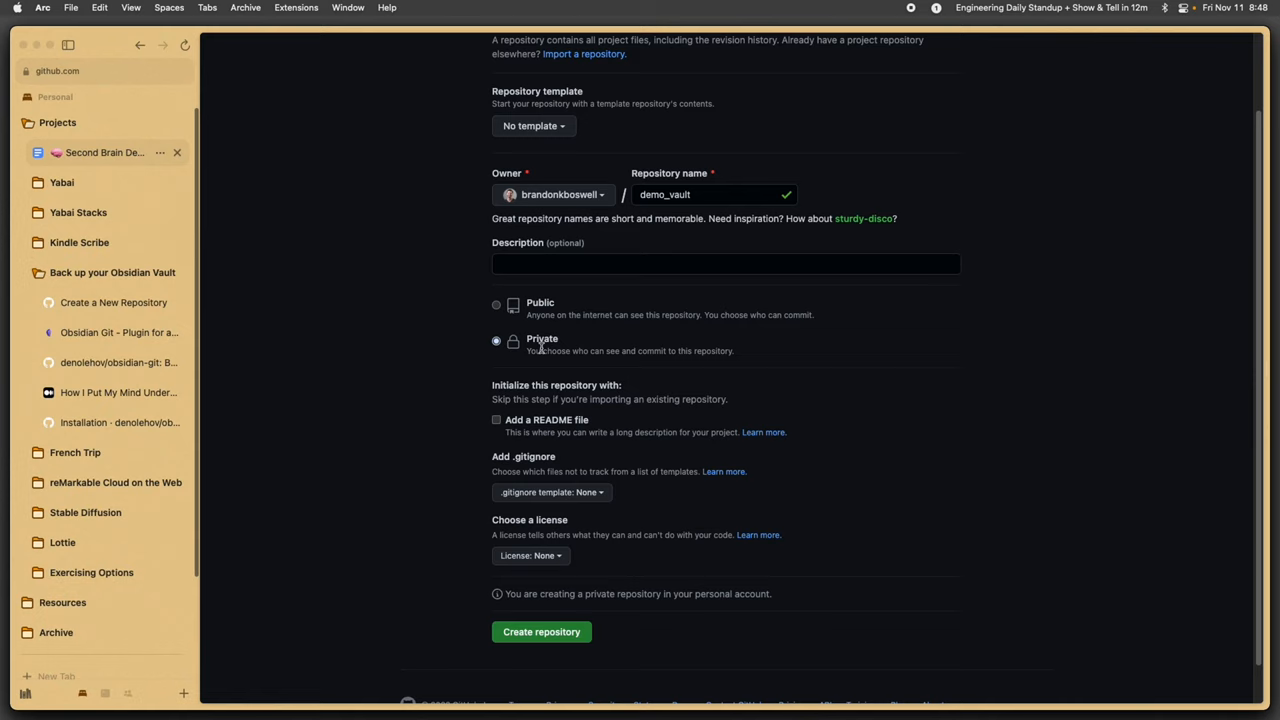
click(540, 632)
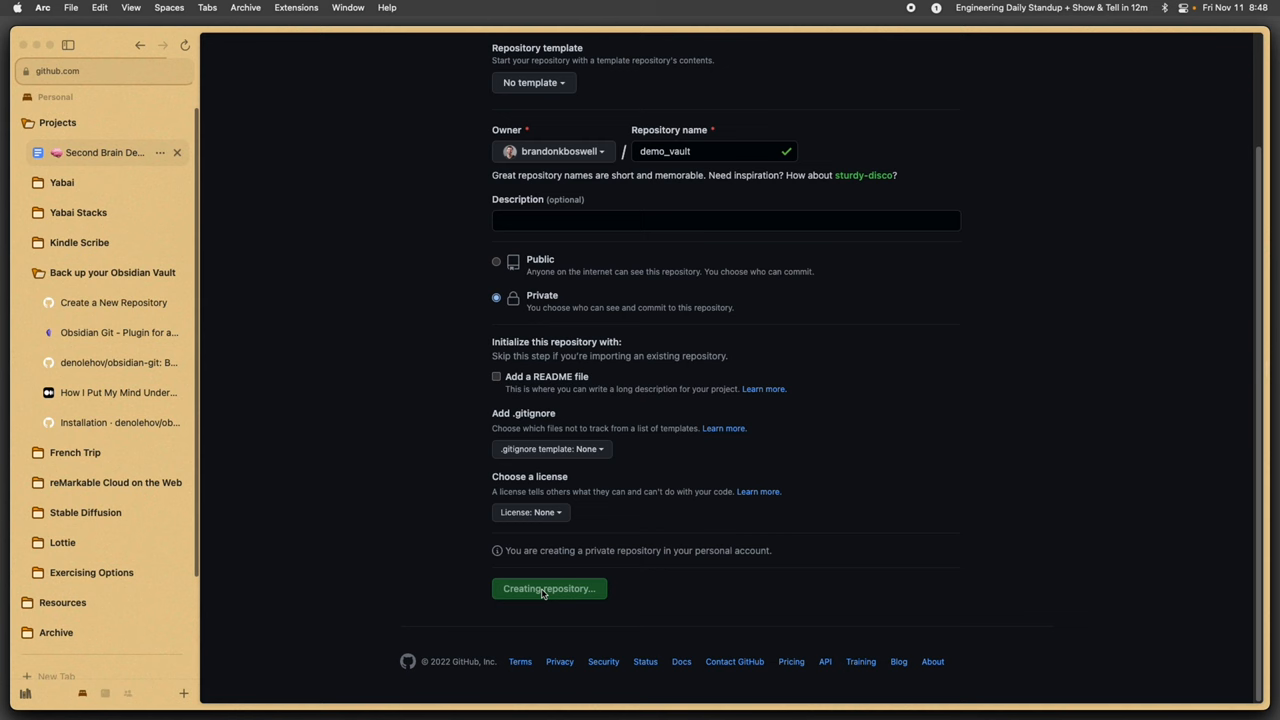
click(548, 588)
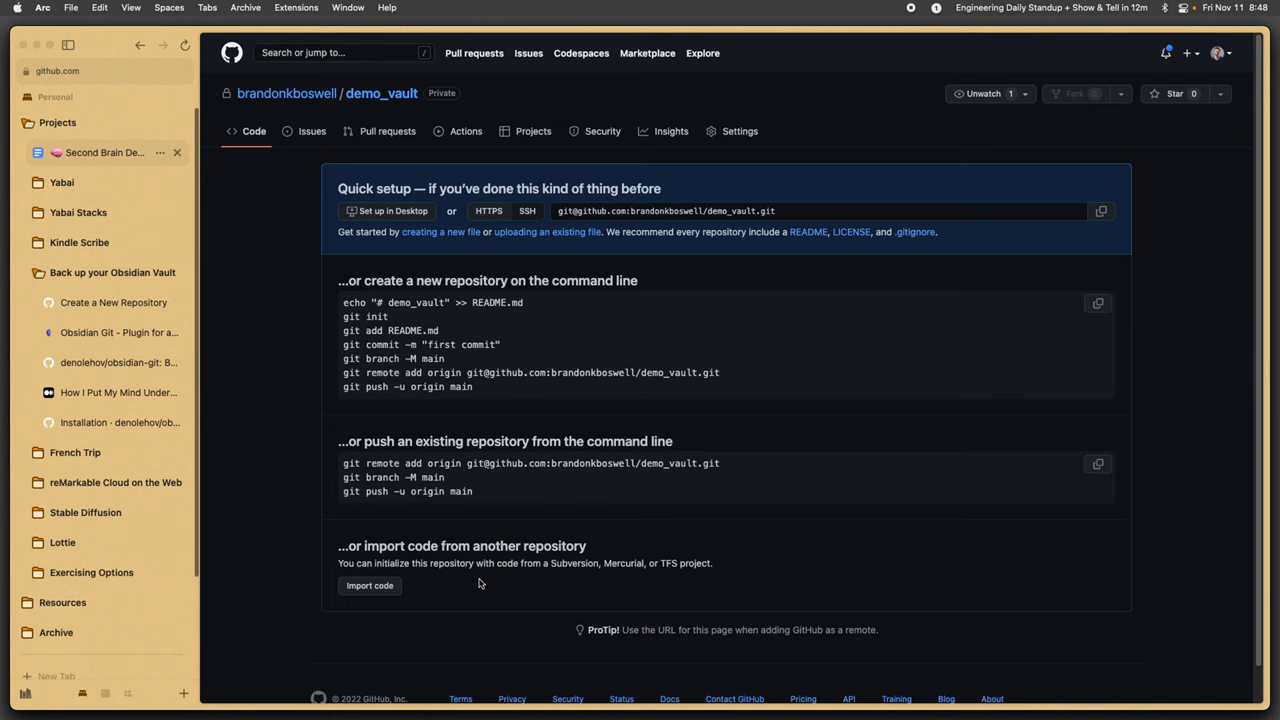
mouse_move(468, 440)
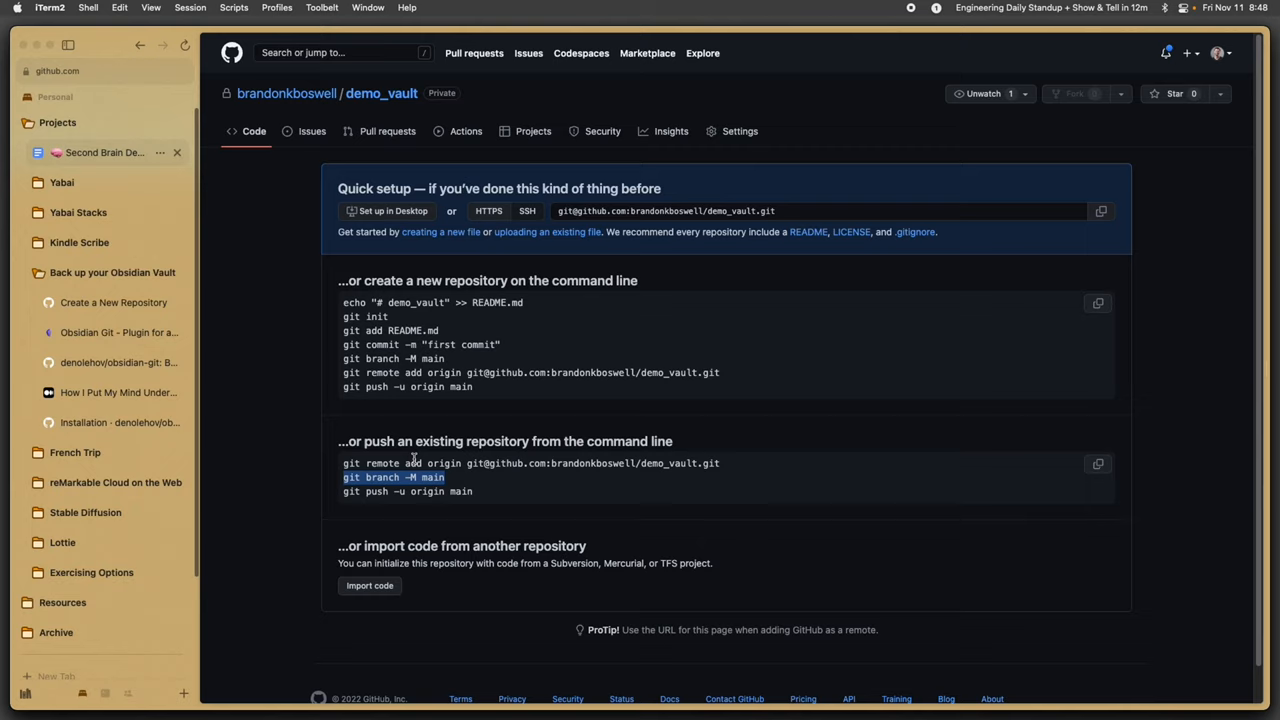
- Copy GitHub's 'push an existing repository' commands for demo_vault
click(48, 8)
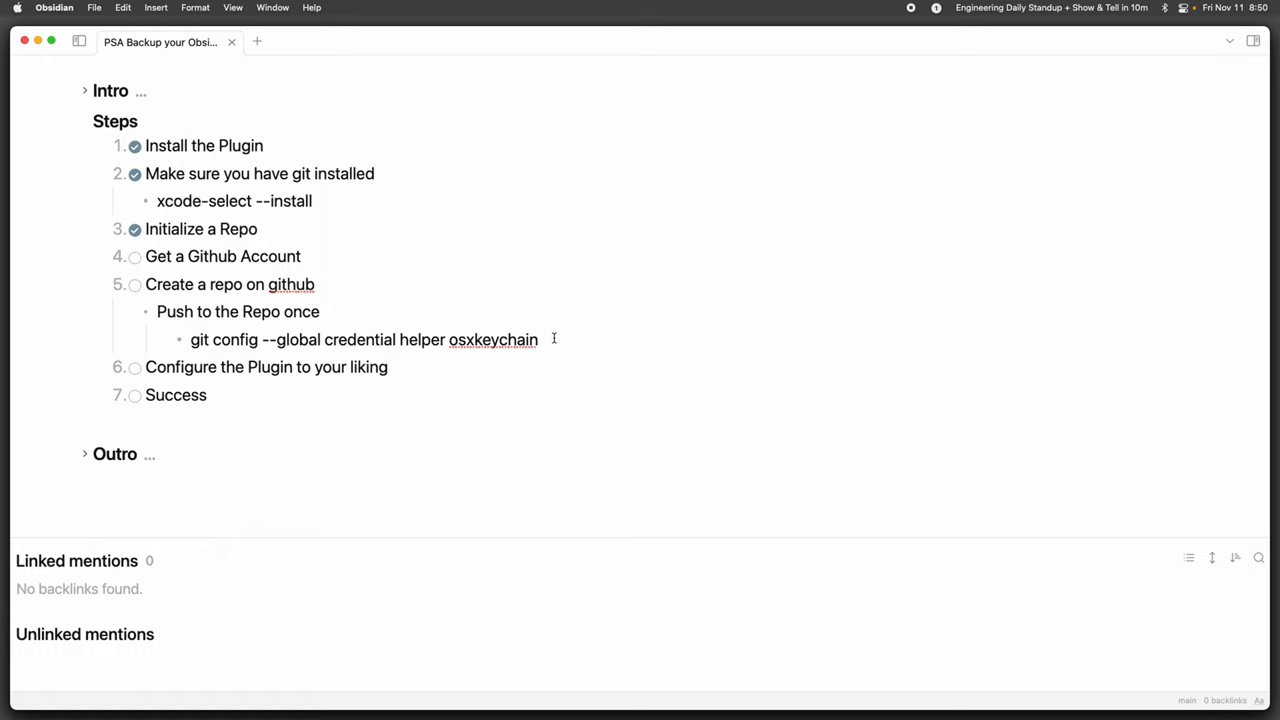
- Tick off the 'Get a Github Account' and 'Create a repo on github' checklist items
click(174, 368)
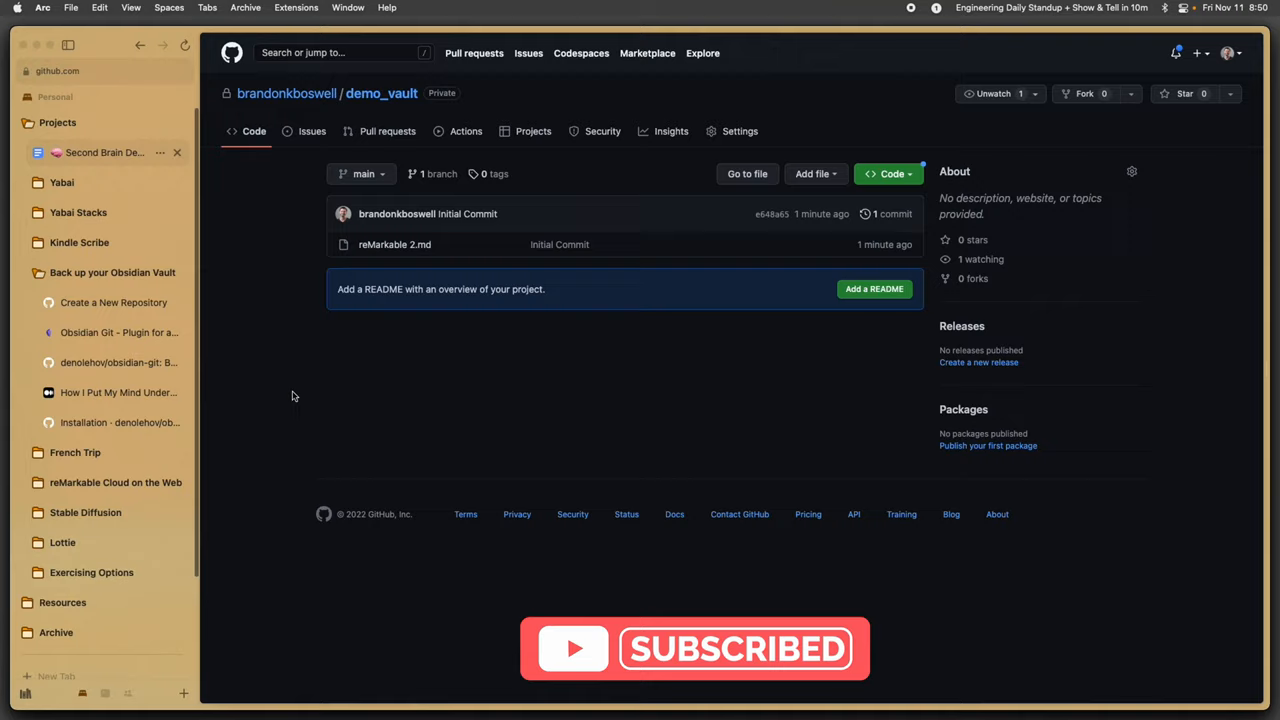
- View reMarkable 2.md in the demo_vault repository's file list
click(394, 244)
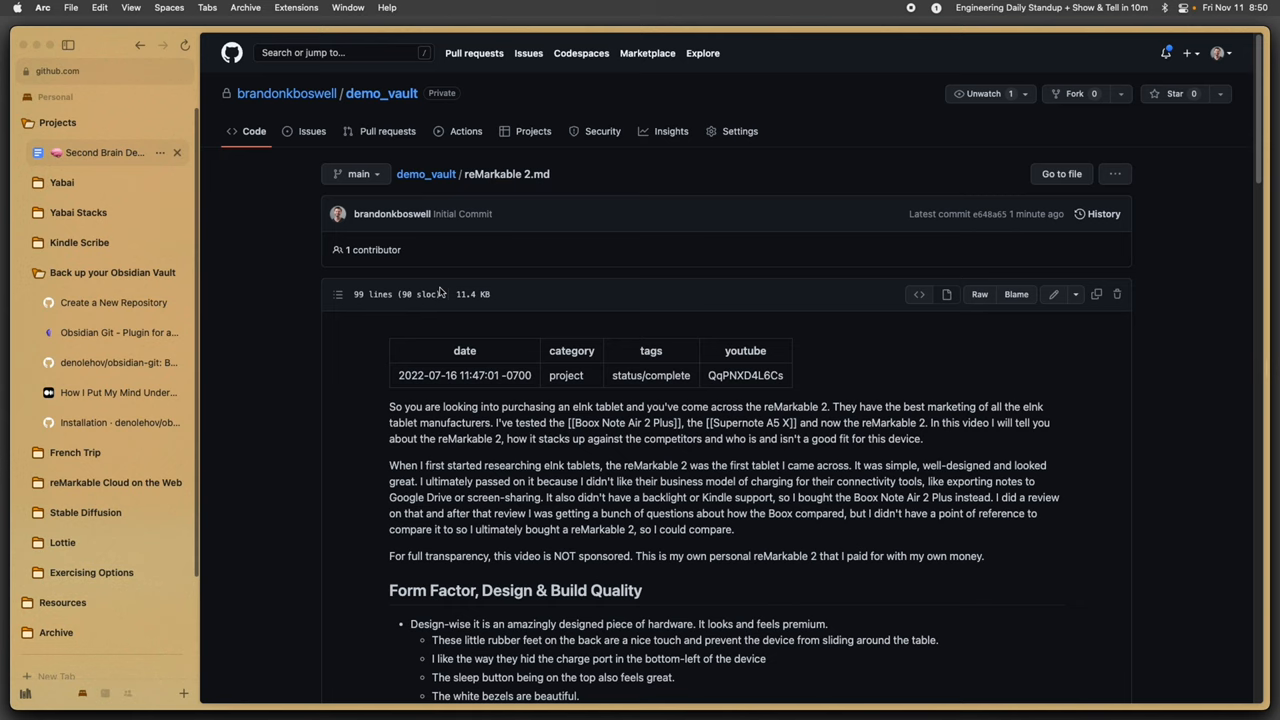
mouse_move(380, 348)
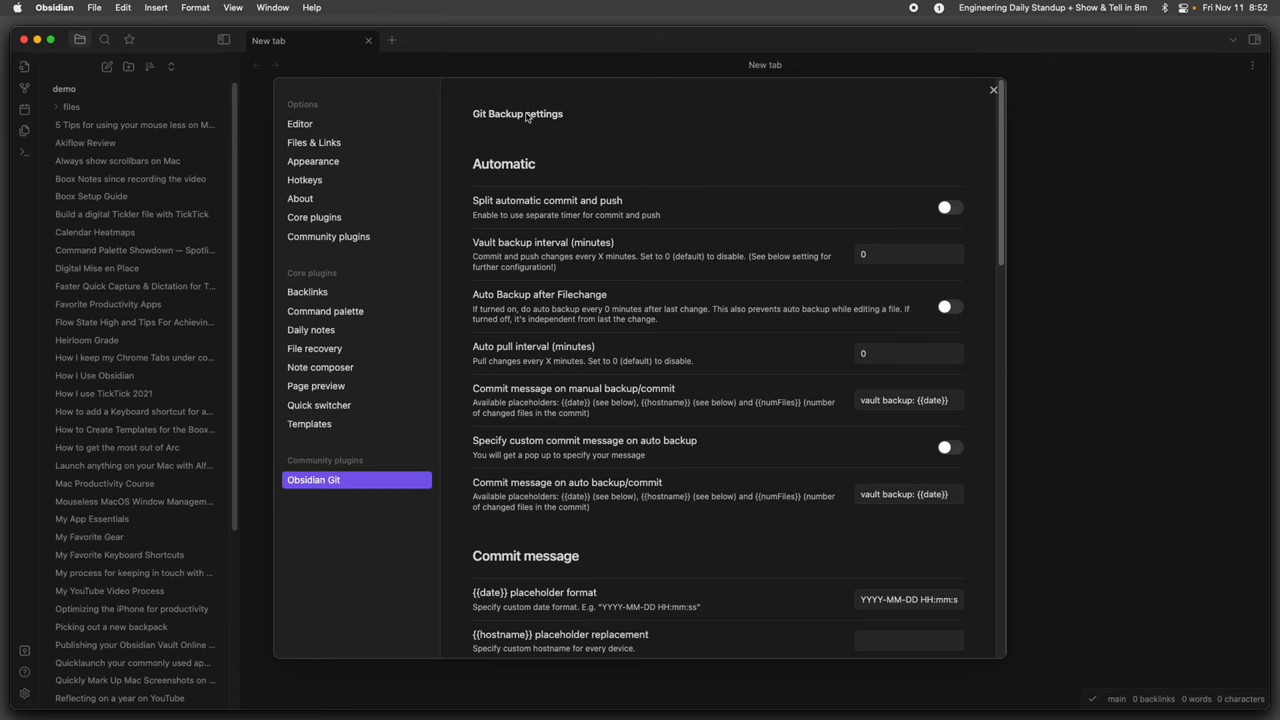
mouse_move(316, 386)
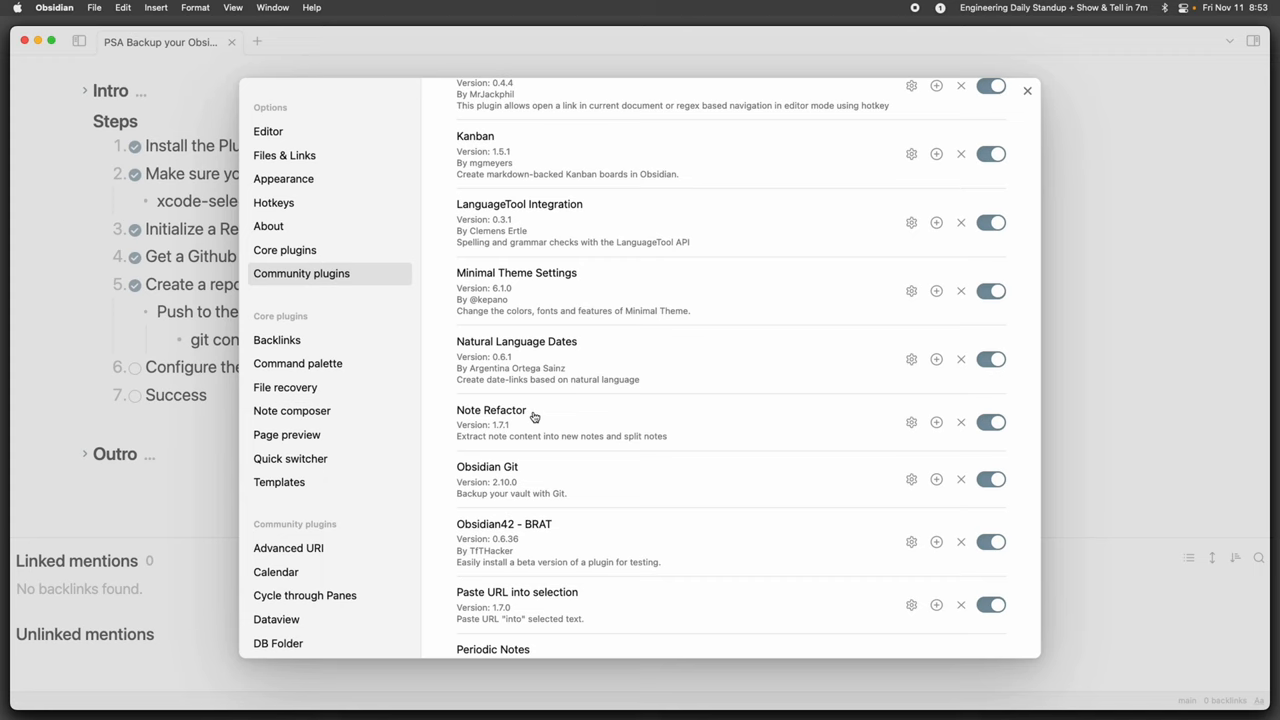
- Review Obsidian Git settings: 10-minute interval, backup after file change, push on backup
click(912, 480)
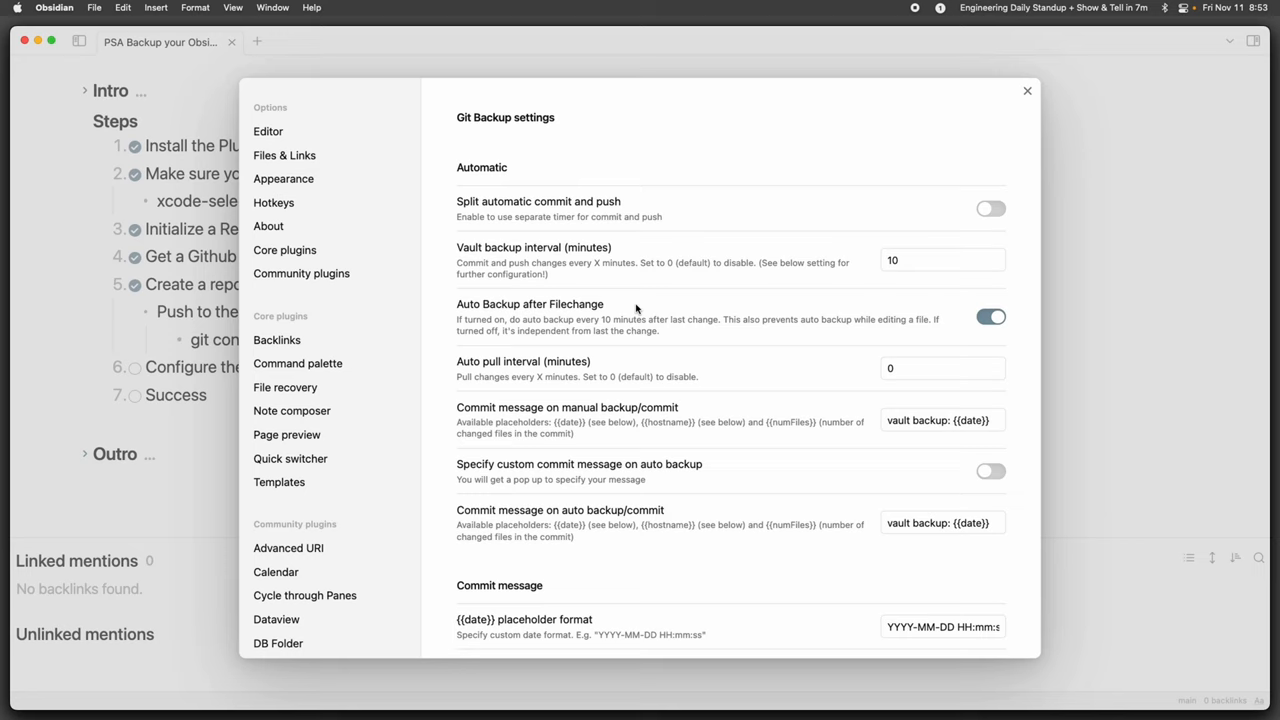
scroll(down, 3)
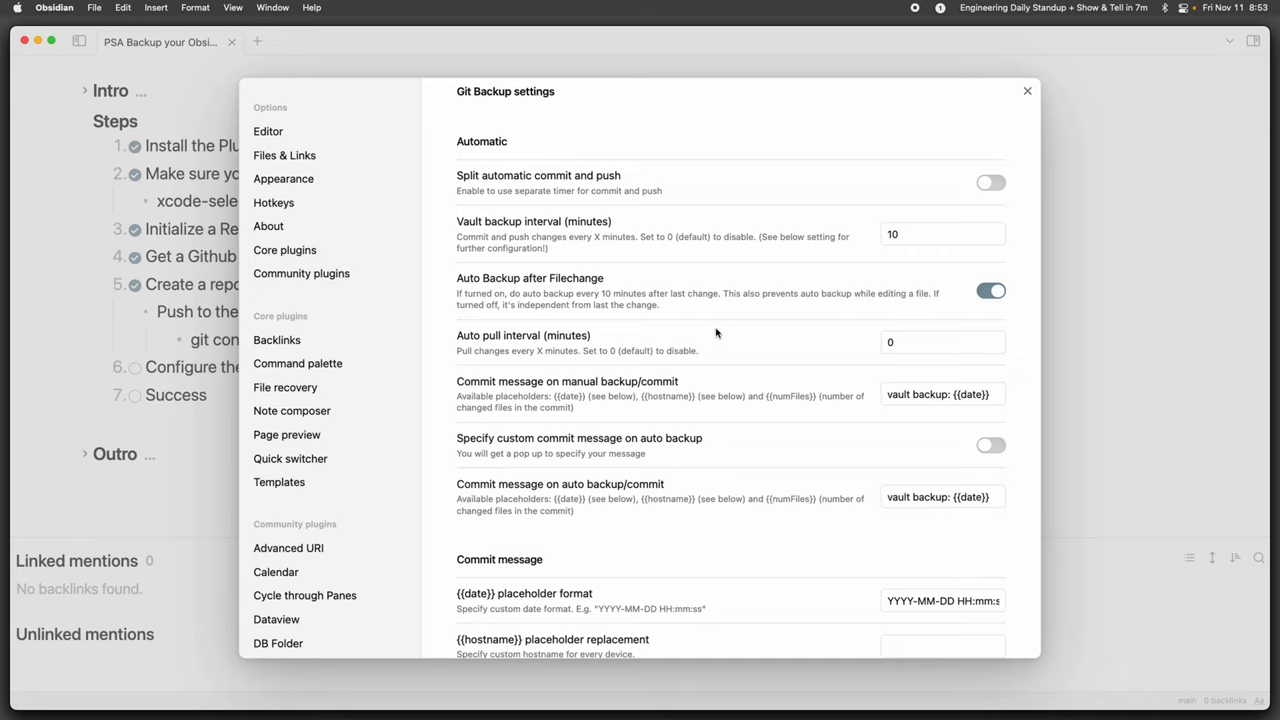
scroll(down, 3)
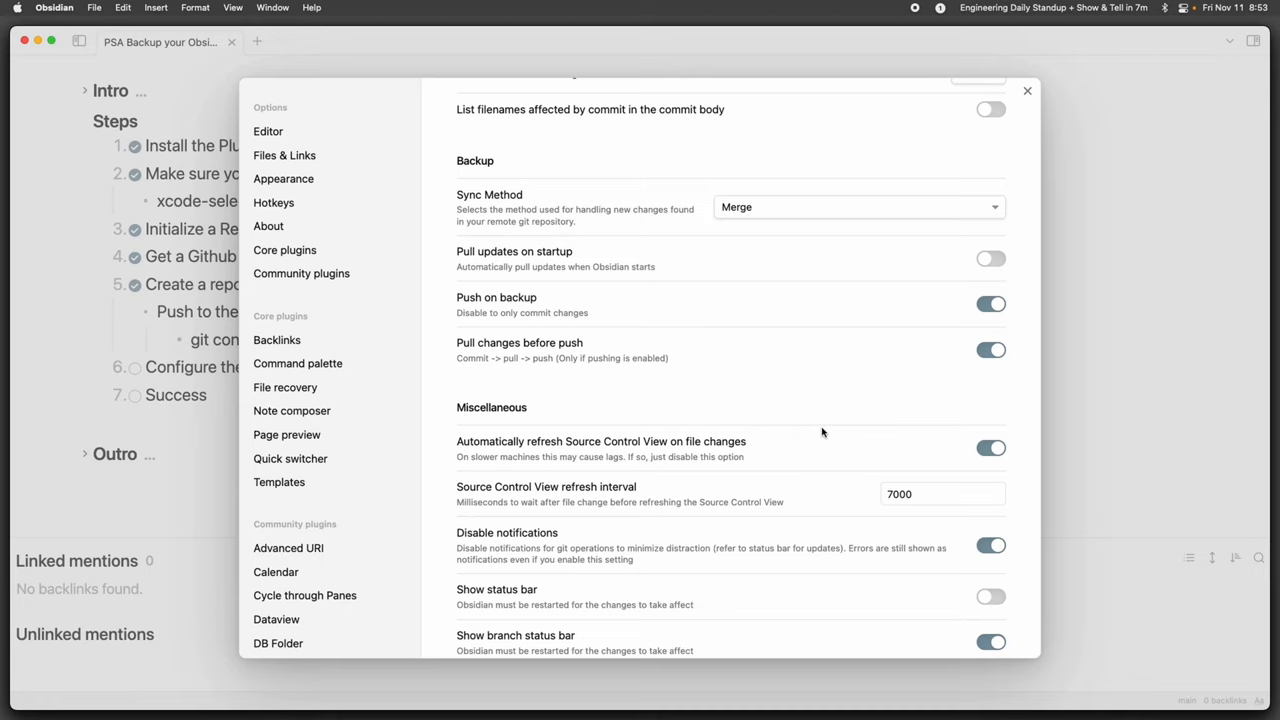
scroll(down, 3)
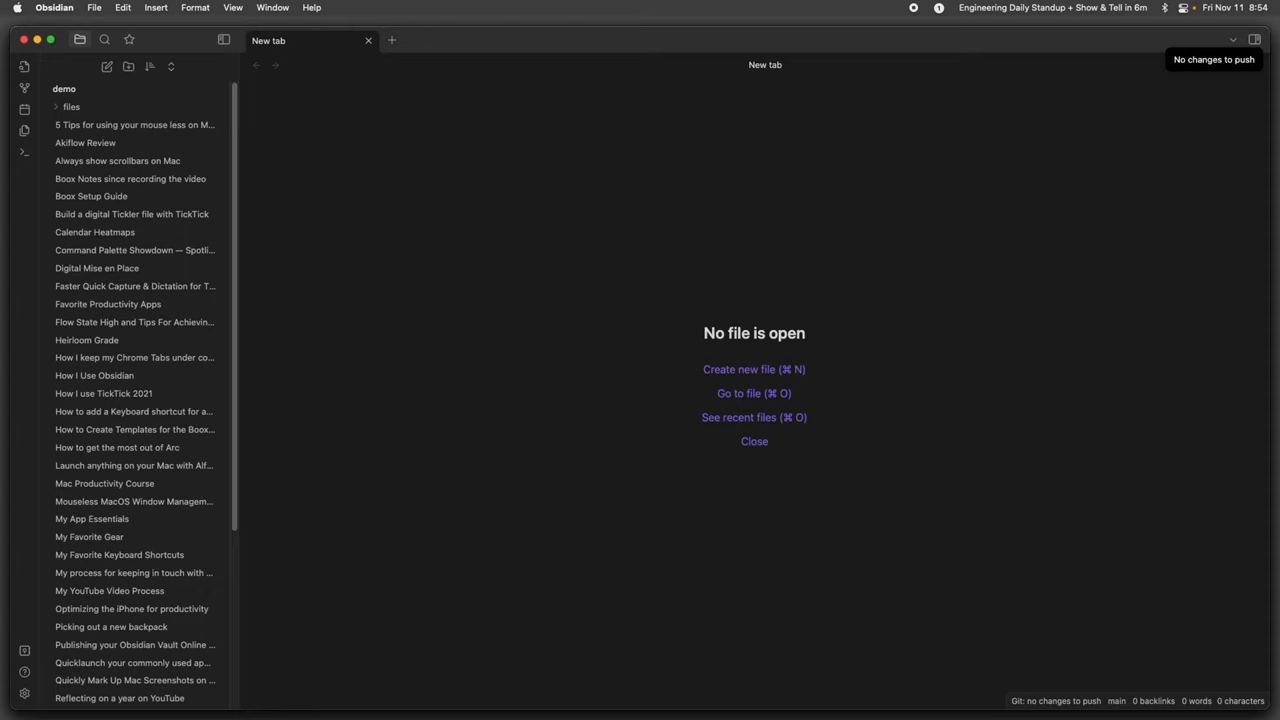
- Run 'Obsidian Git: Create backup' from the command palette
text(github.com)
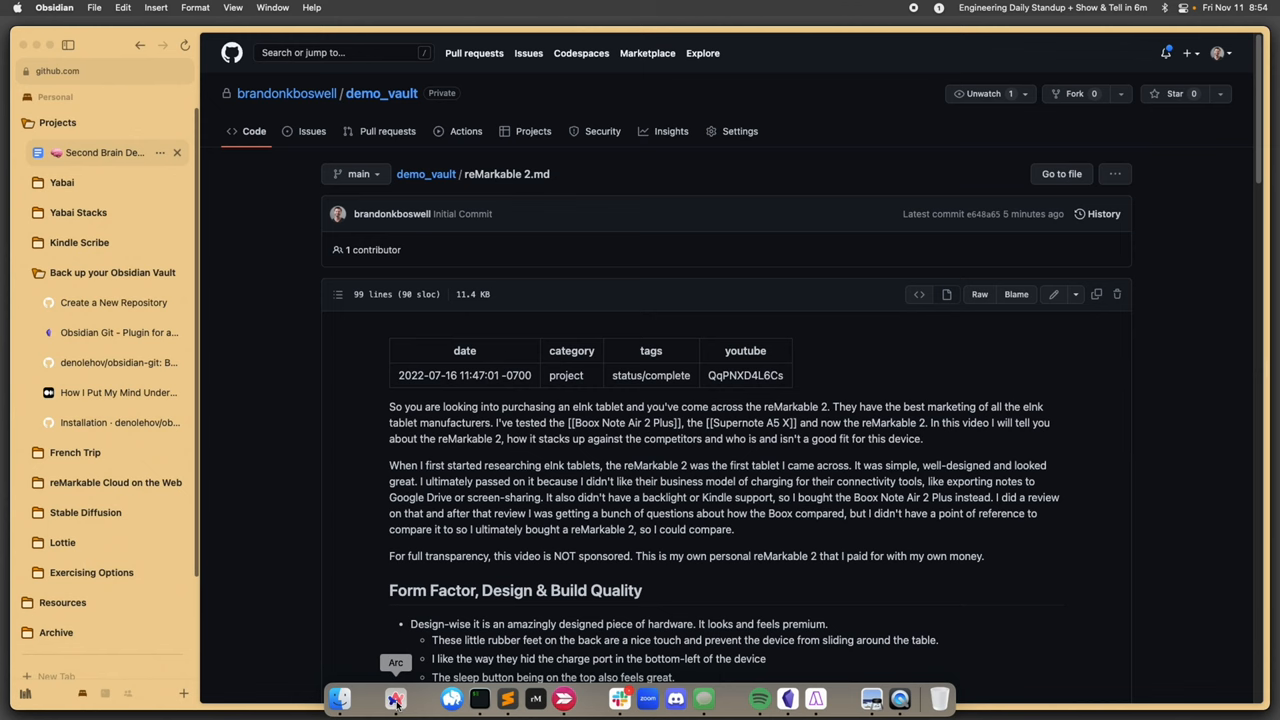
- Return to the demo_vault repository page on GitHub and view its commit history showing 2 commits
click(396, 698)
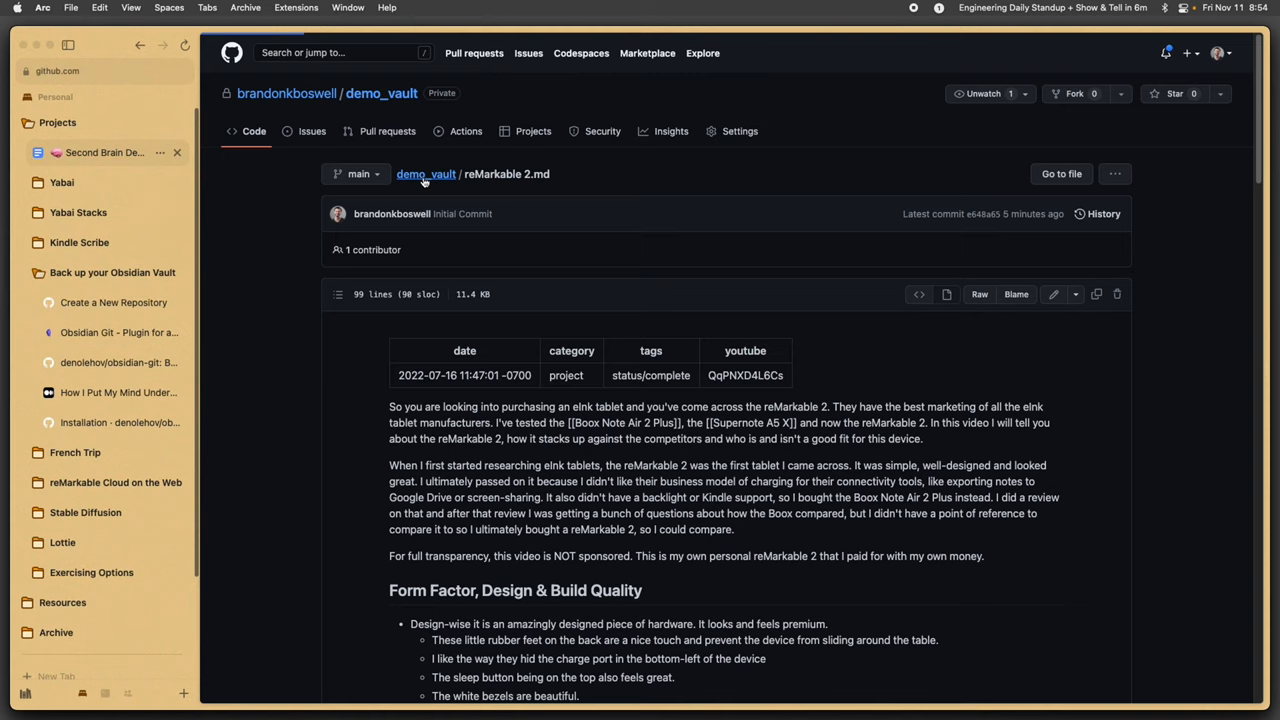
click(426, 174)
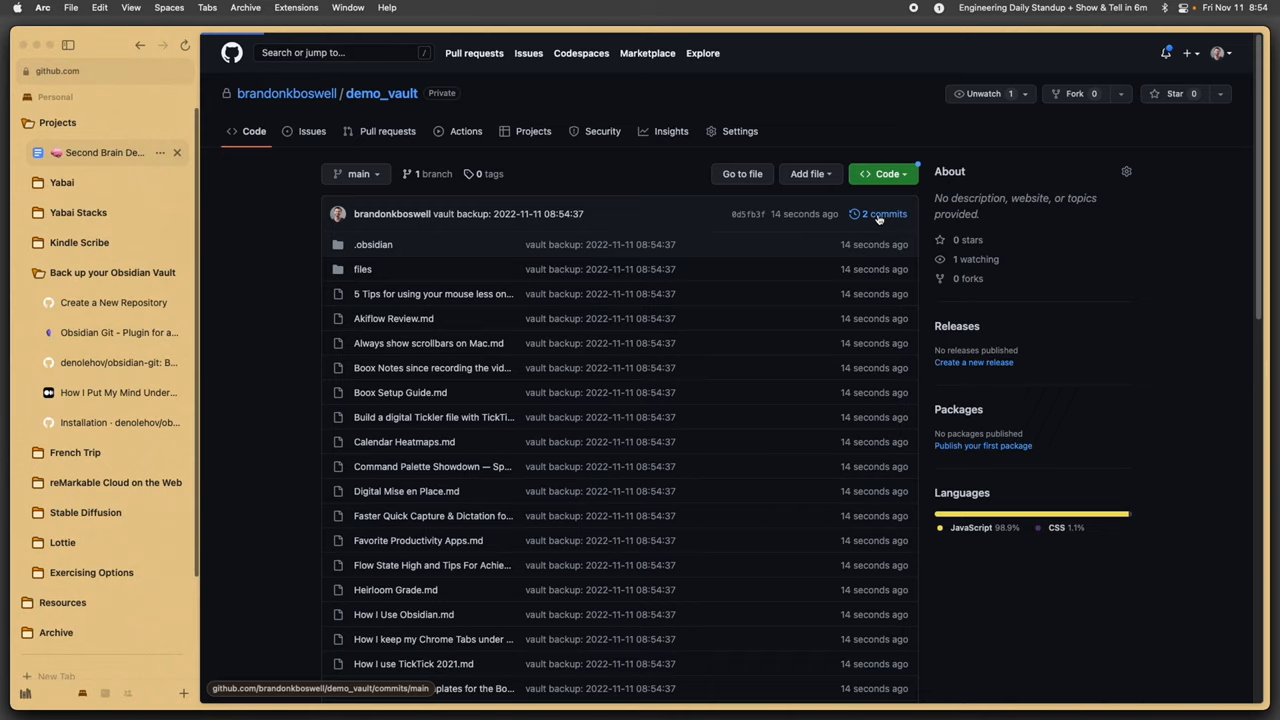
click(880, 212)
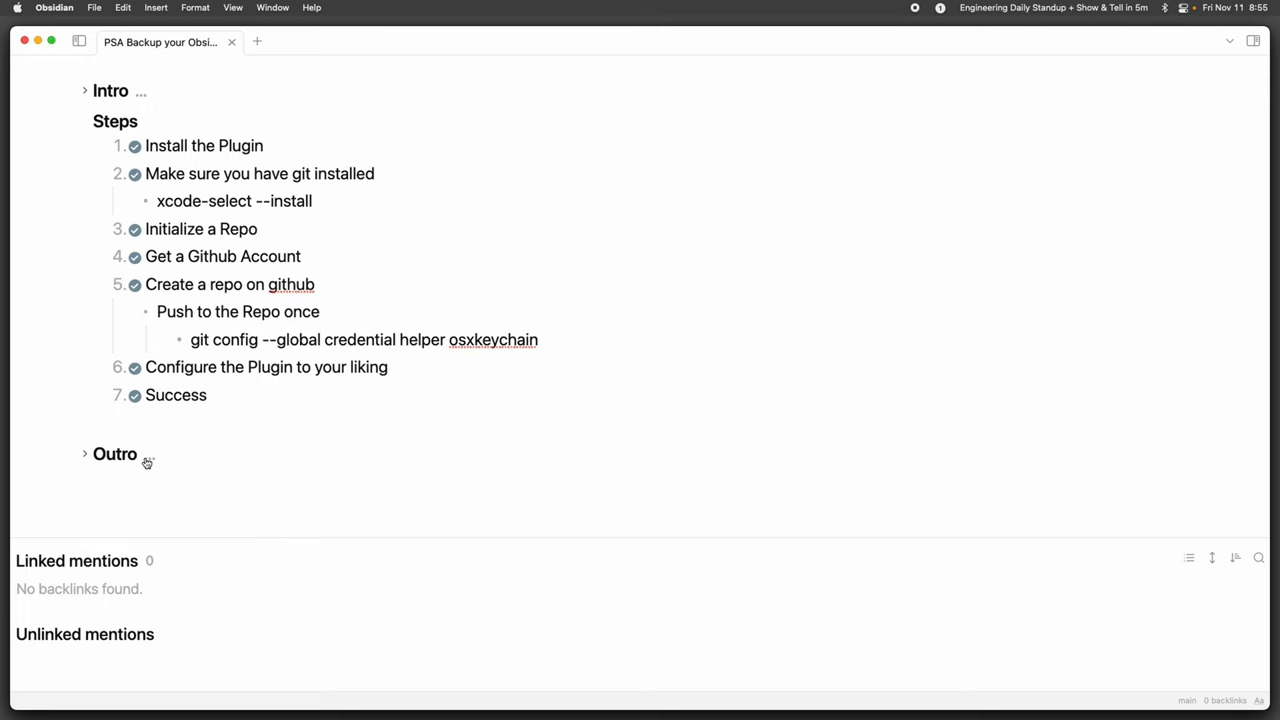
- Mark the remaining 'Configure the Plugin to your liking' and 'Success' checklist items as done
click(84, 452)
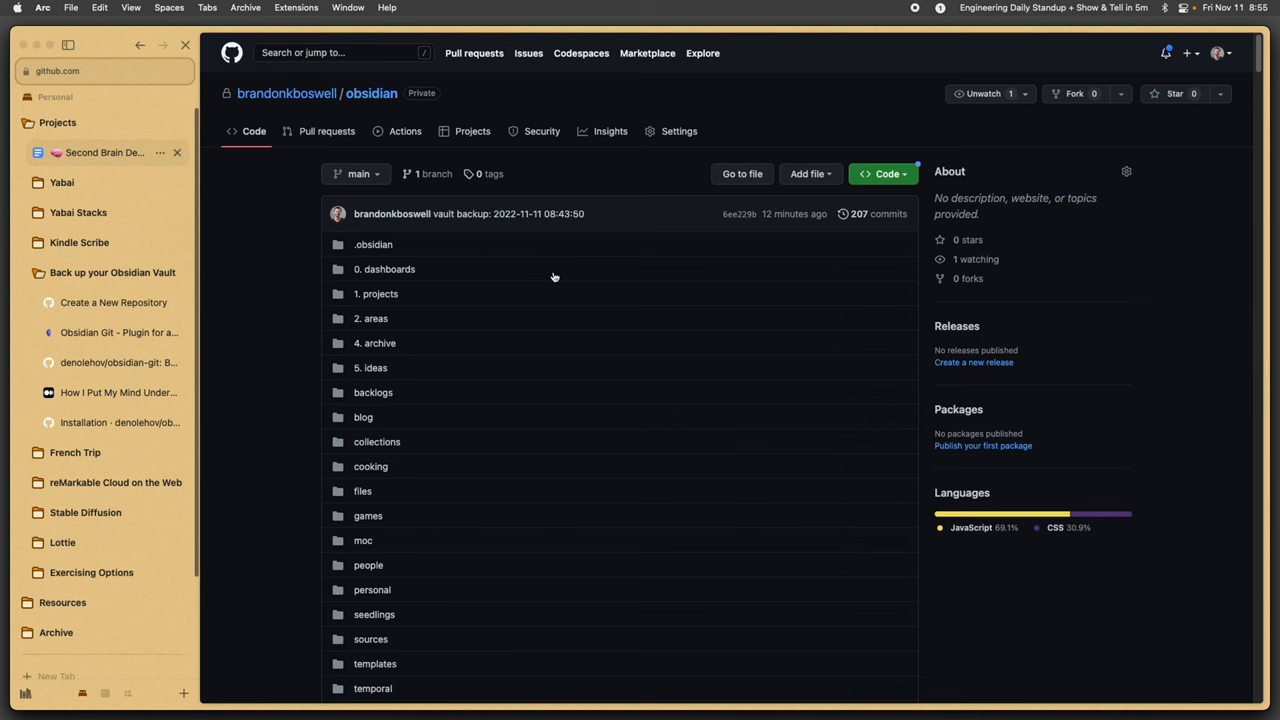
click(876, 212)
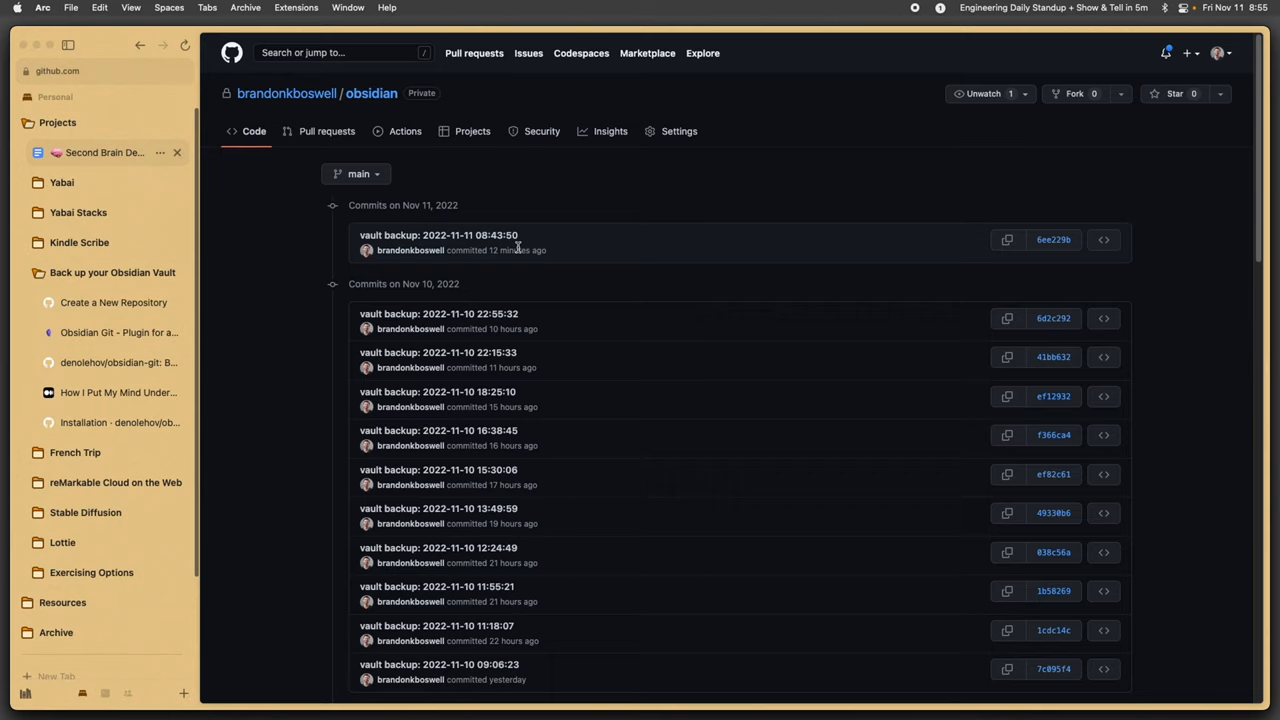
scroll(down, 3)
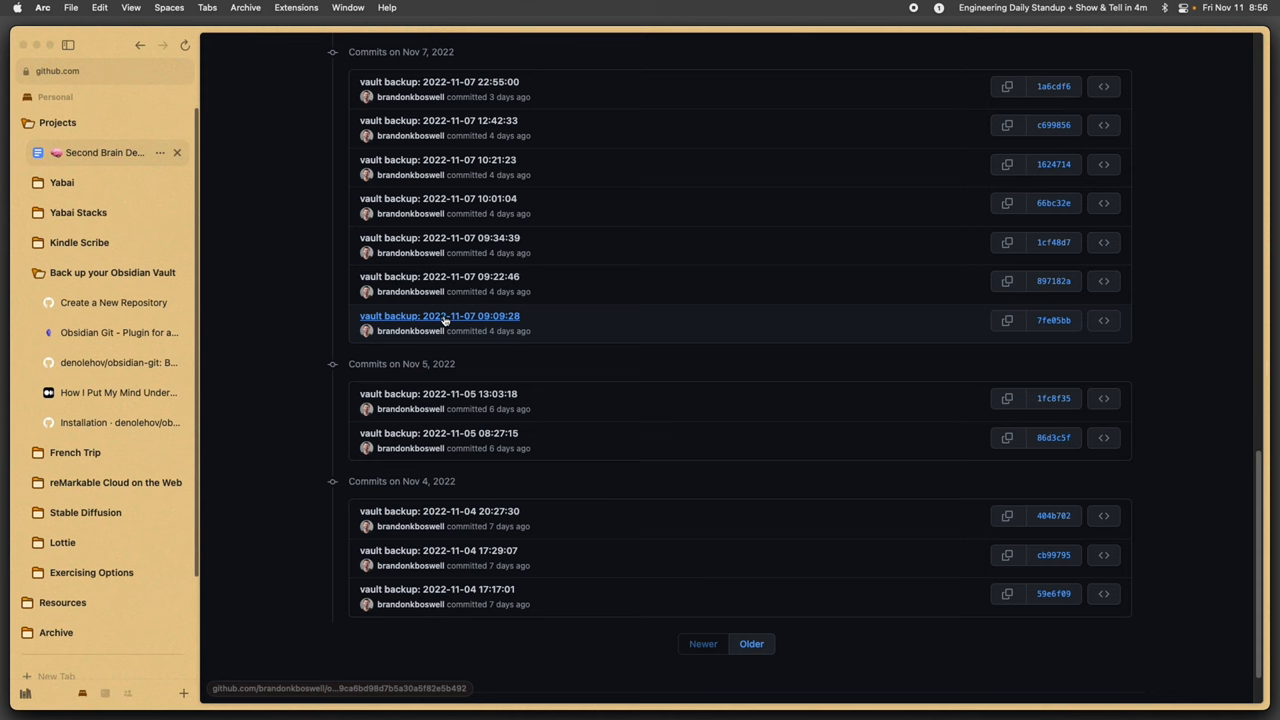
click(440, 316)
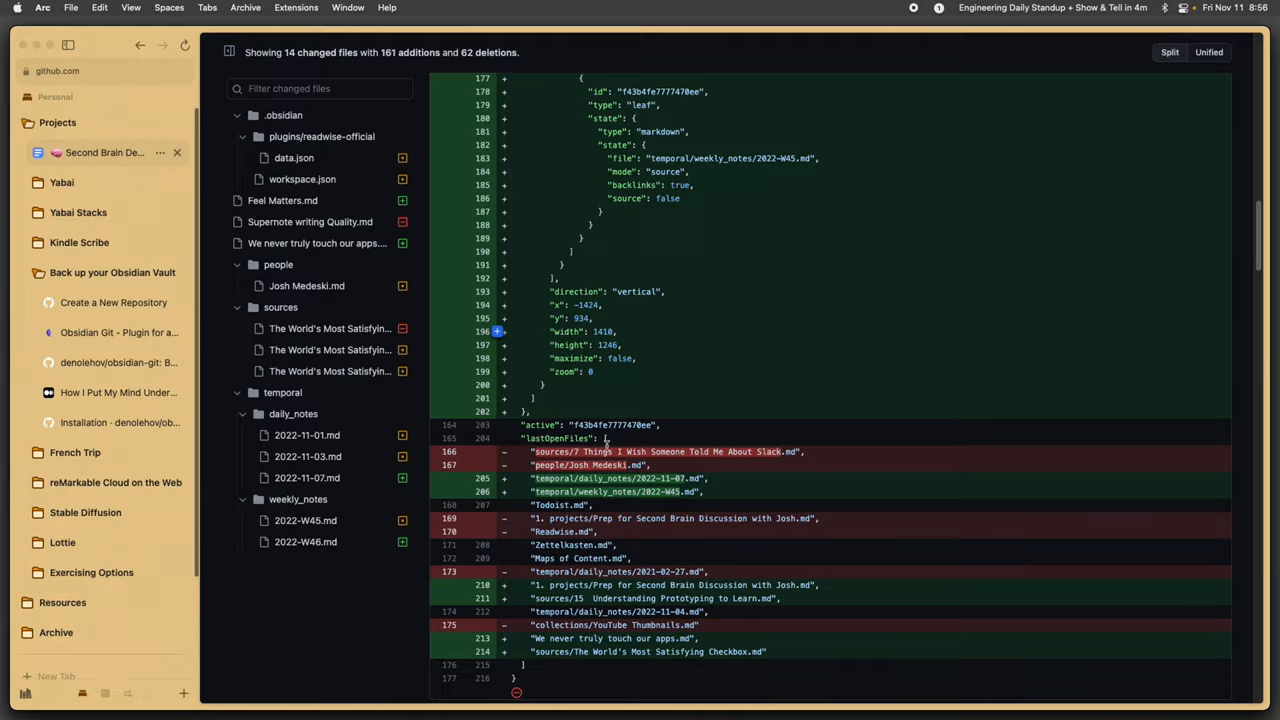